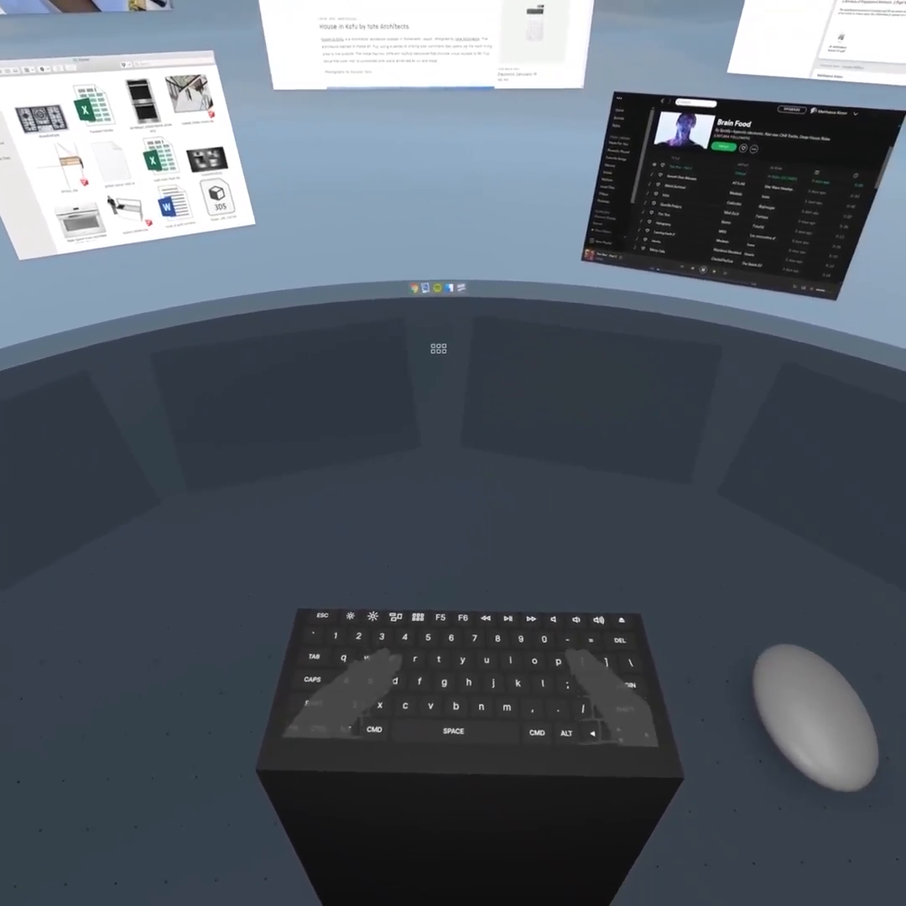
mouse_move(453, 453)
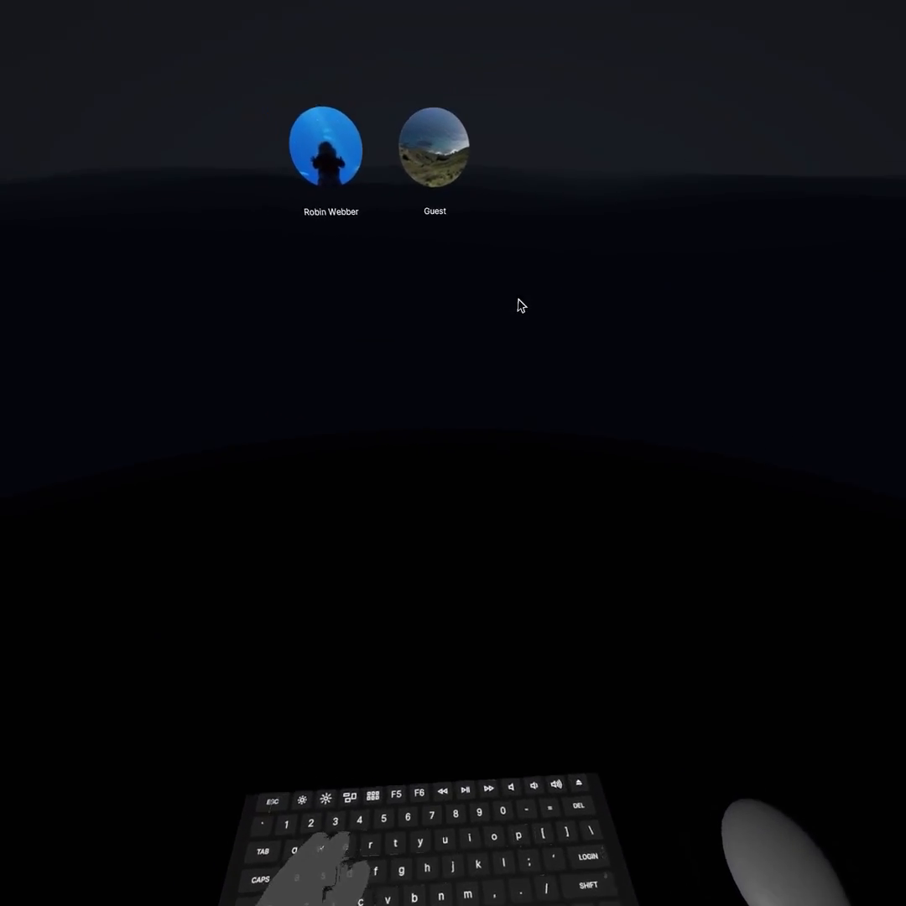
click(434, 149)
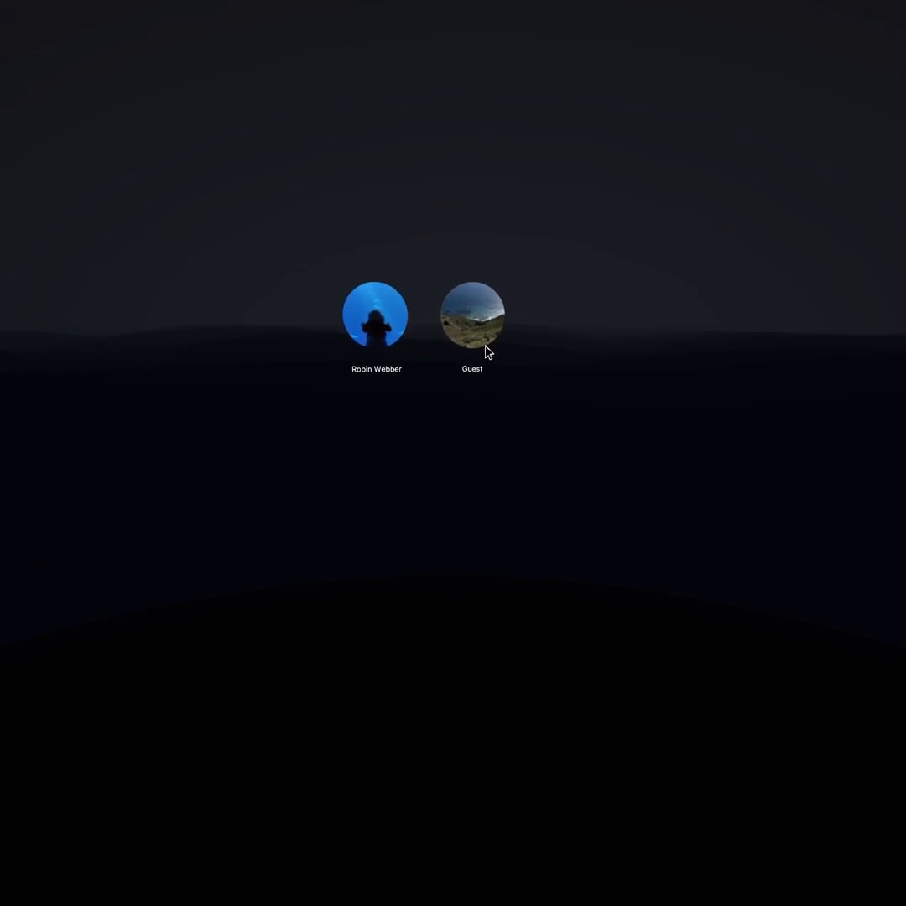
- Select the Guest profile and test-type strings like 'Sssss', 'sas', 'eeeee' and 'Wsderfde' in the name field
click(472, 314)
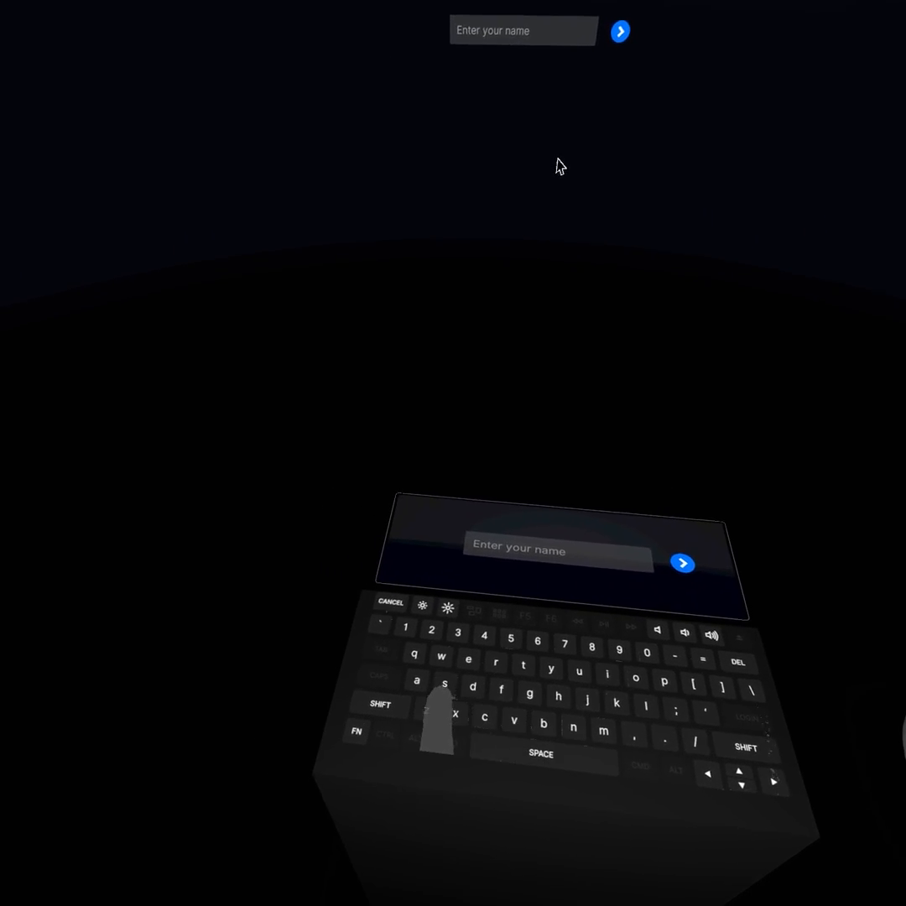
text(Sssss)
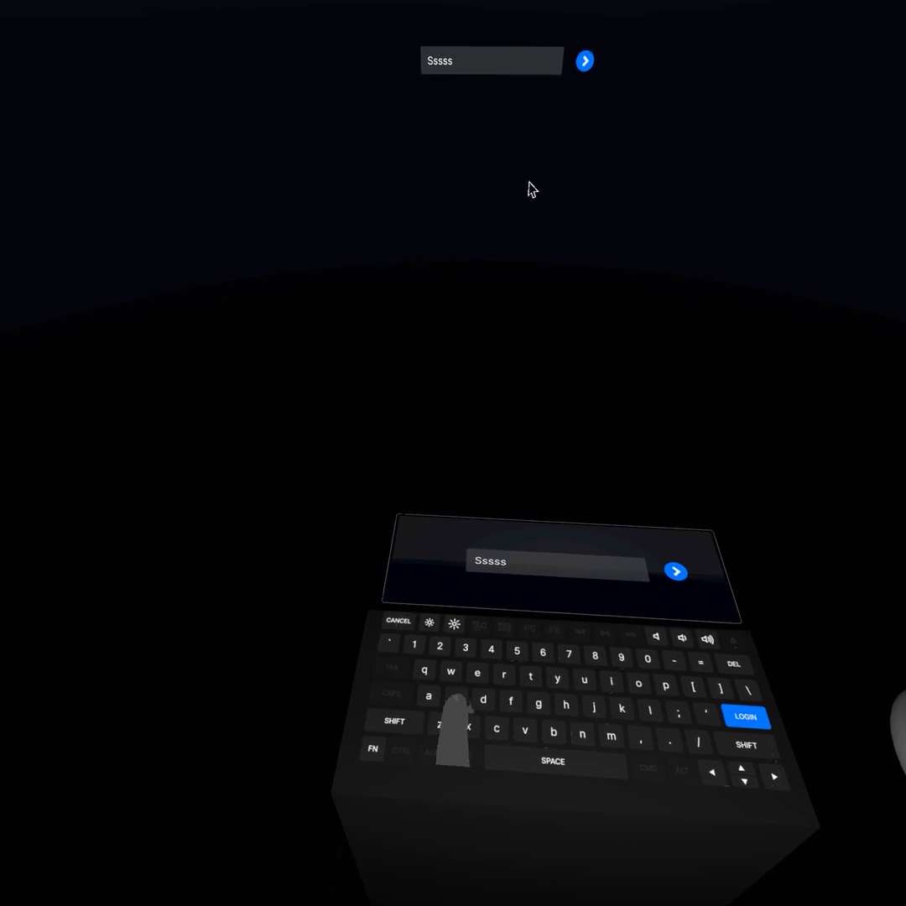
text(sas)
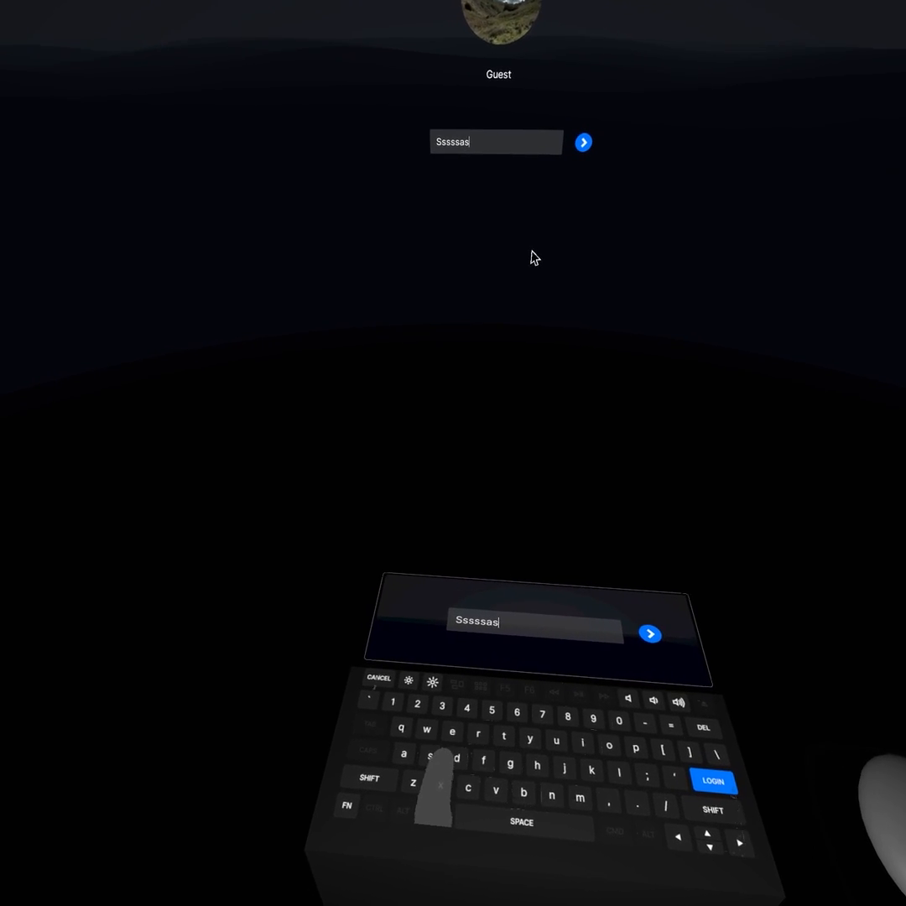
text(eeeee)
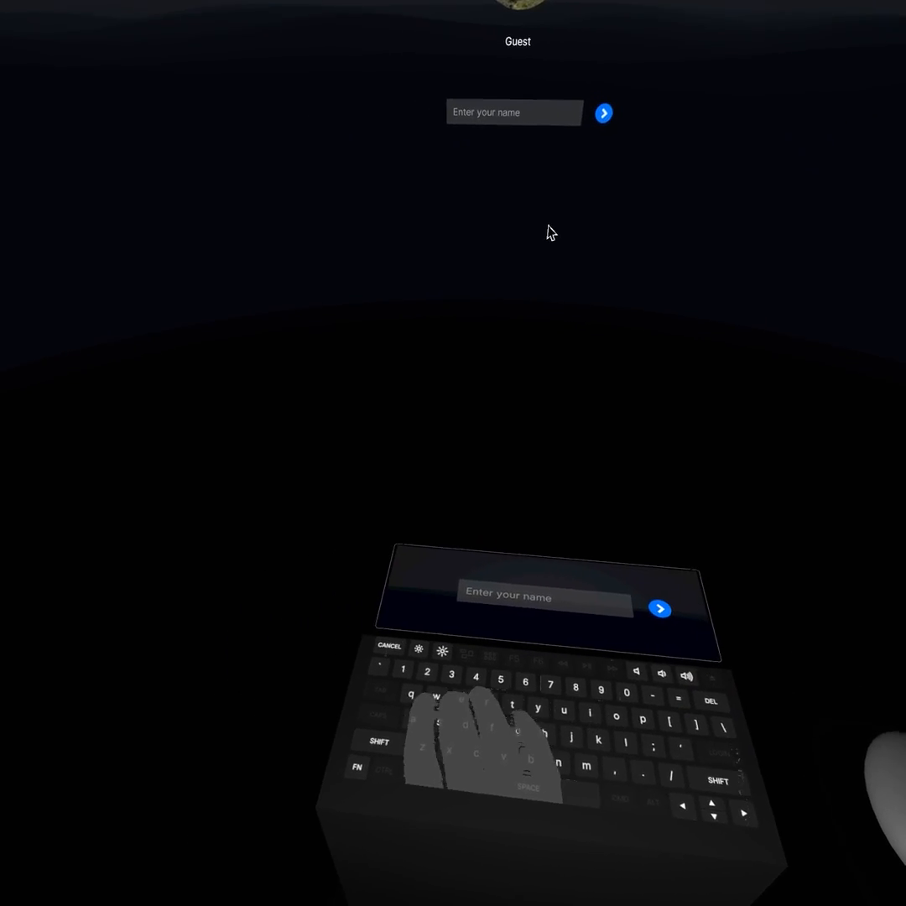
text(Wsderfde)
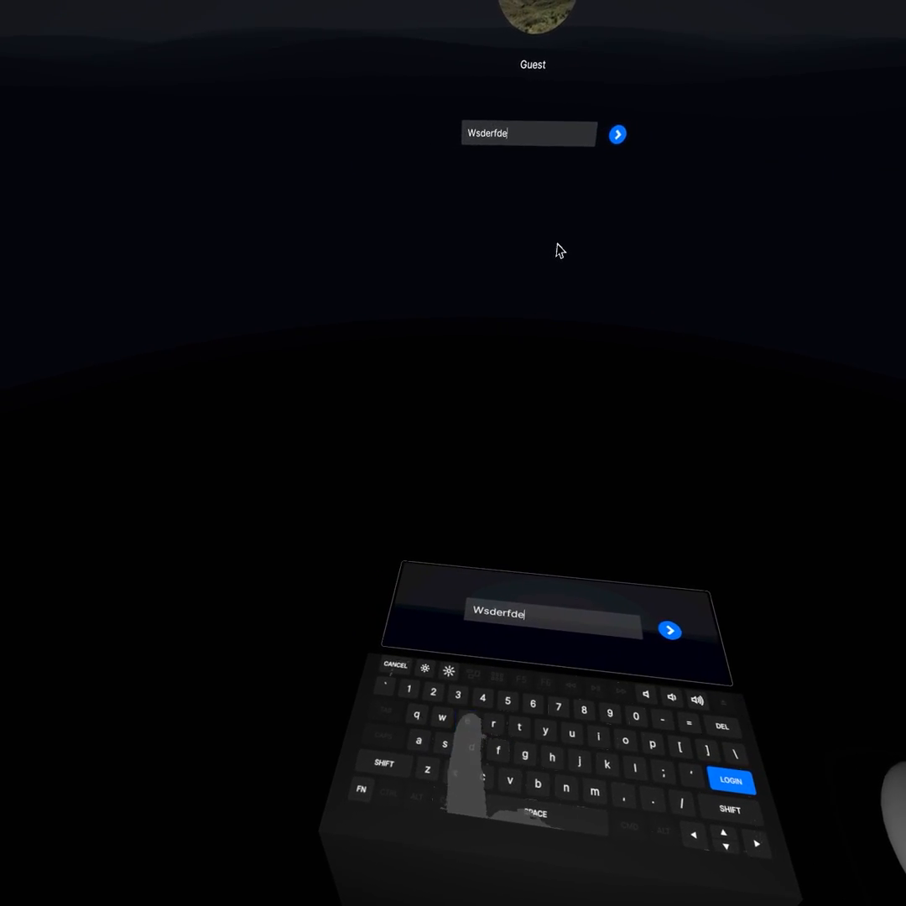
- Type more test strings ('wsderfde', 'eeee', 'Faewcsdcwef', 'awfwef') and clear the name field again
text(wsderfde)
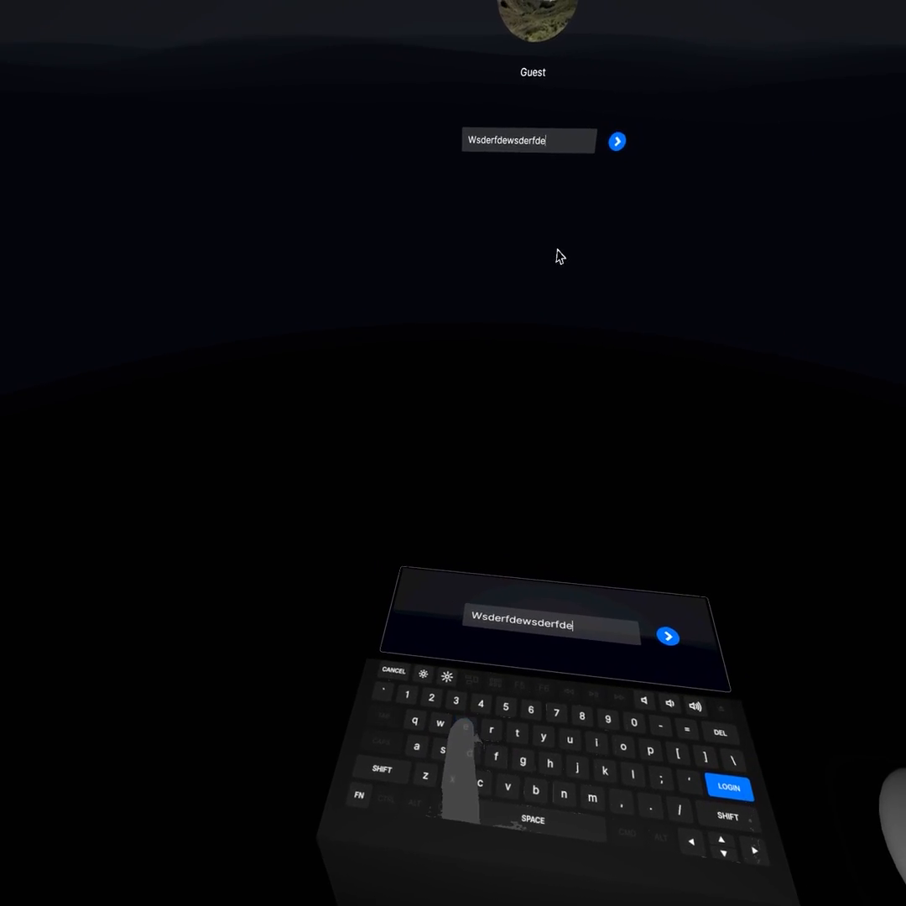
text(eeee)
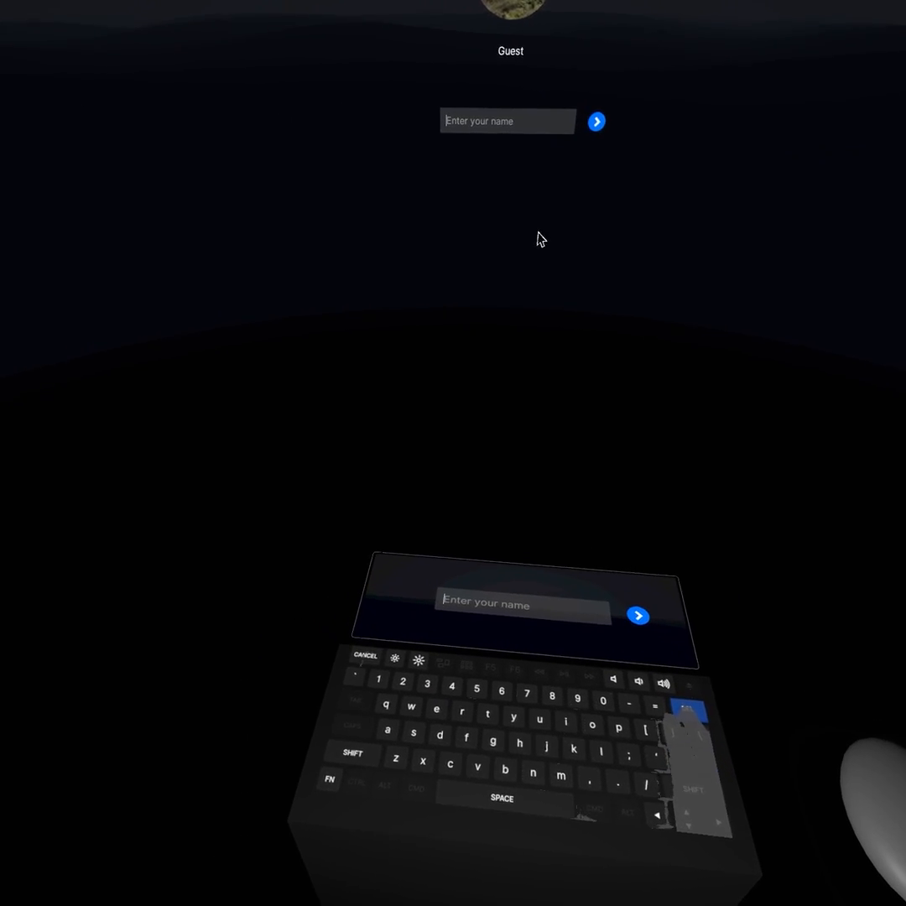
text(Faewcsdcwef)
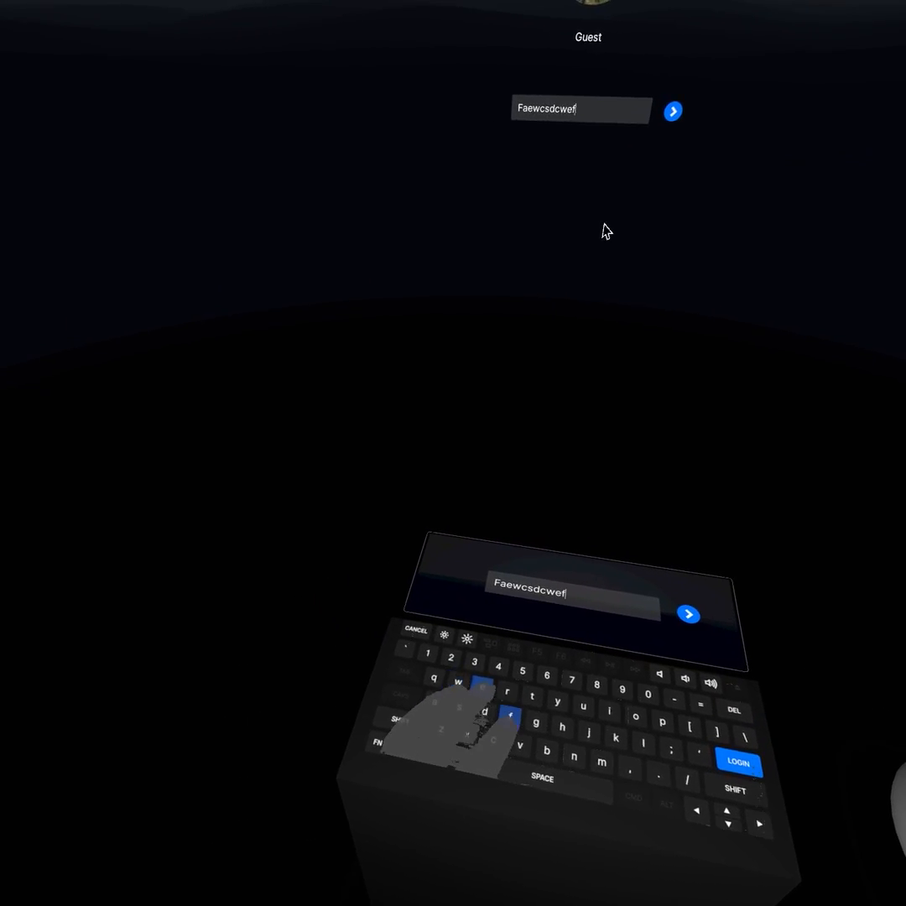
text(awfwef)
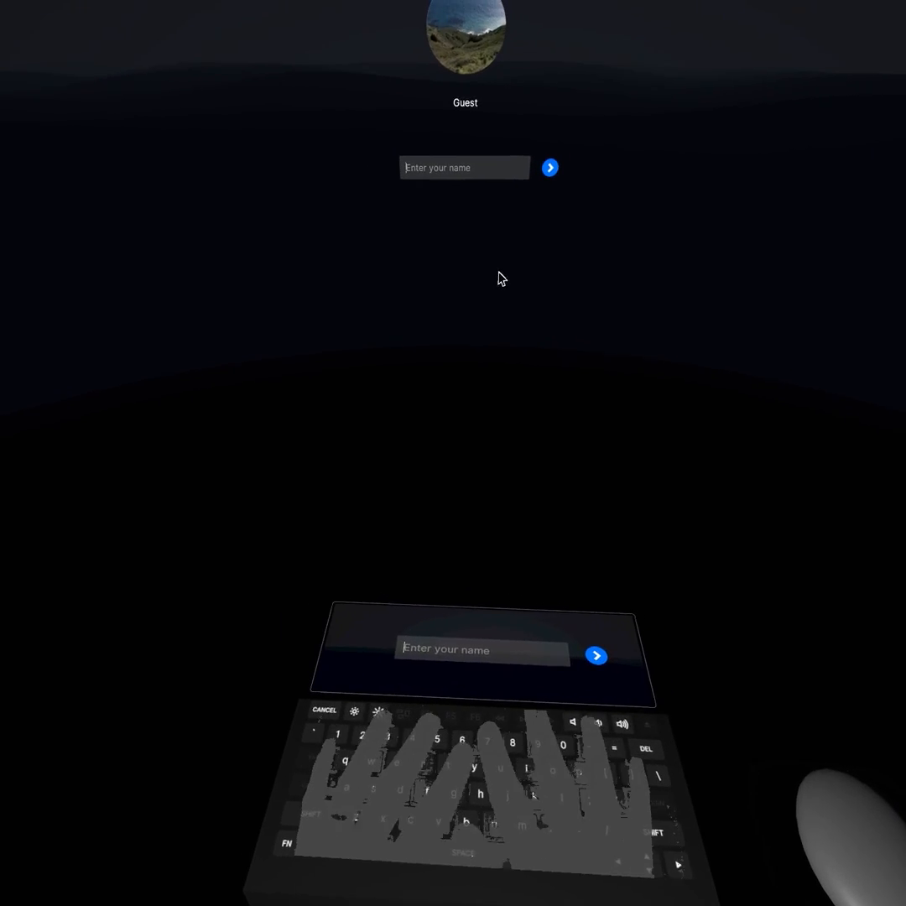
- Make several attempts at the name ('Mattha', 'Matthaesu', 'Matthaee') on the virtual keyboard
text(Matthaeus Krenn)
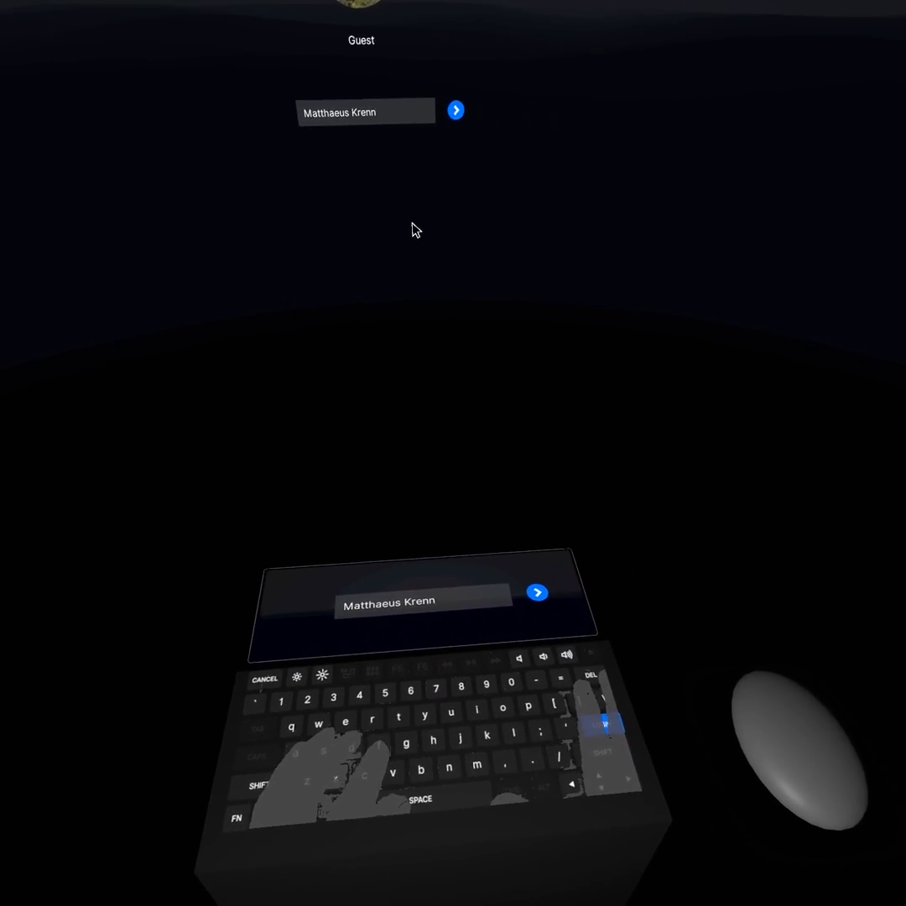
text(M)
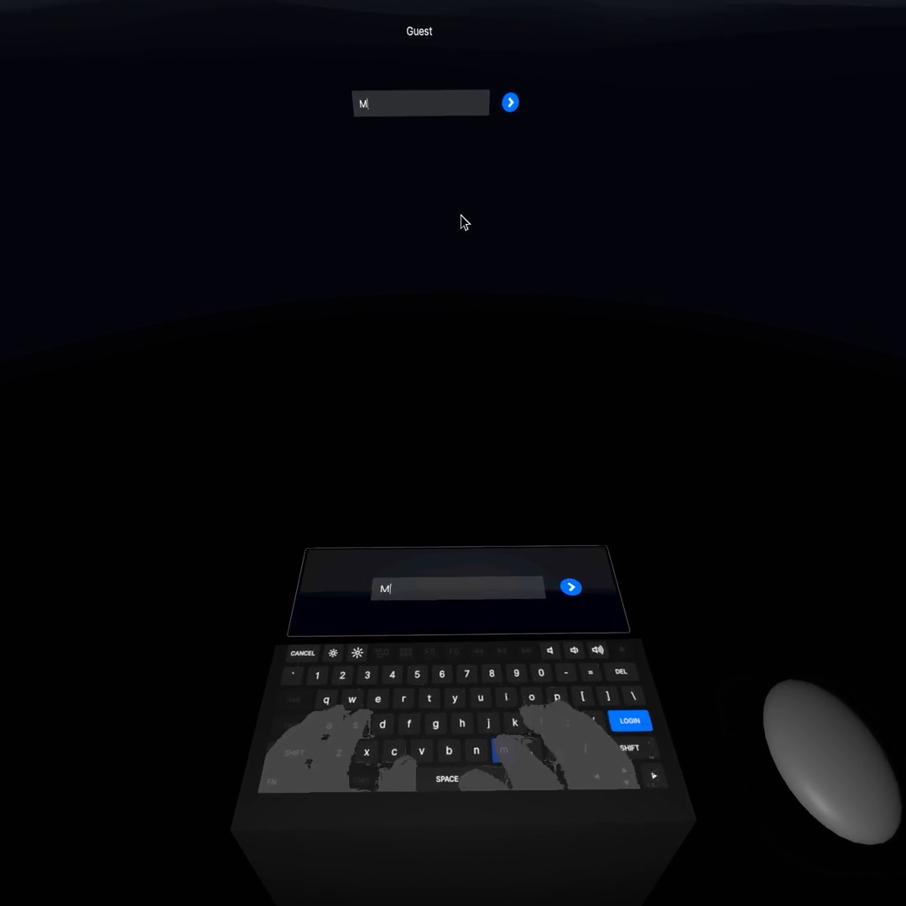
text(atthaesu)
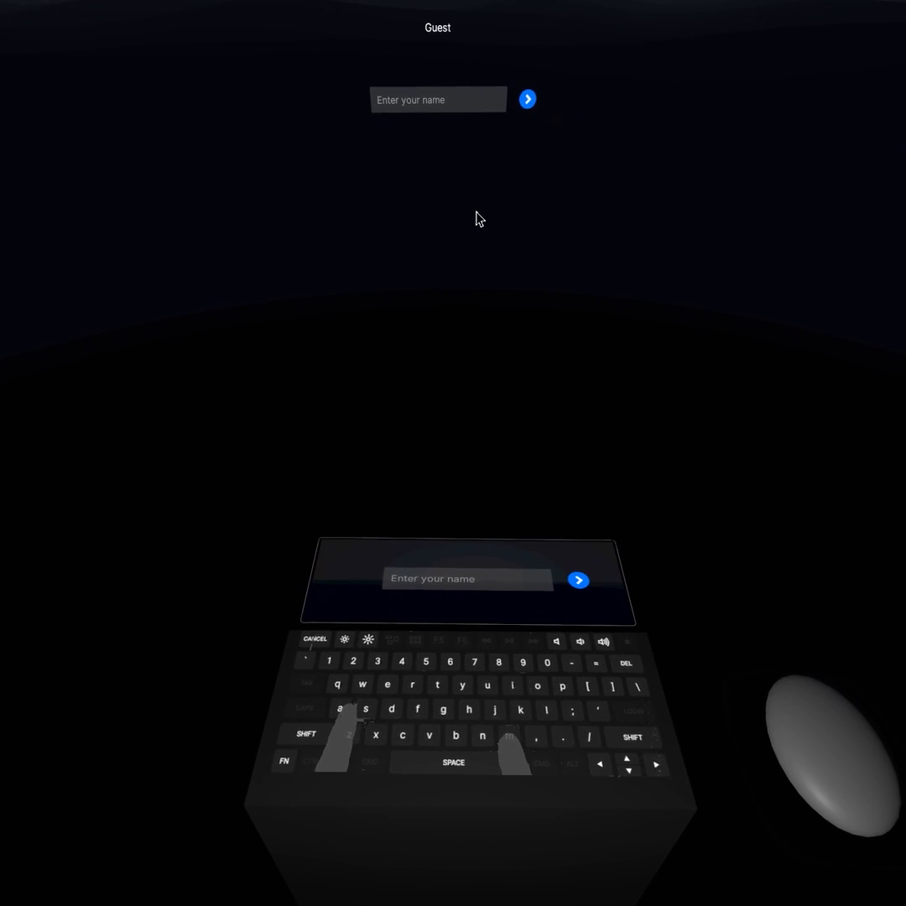
text(Matt)
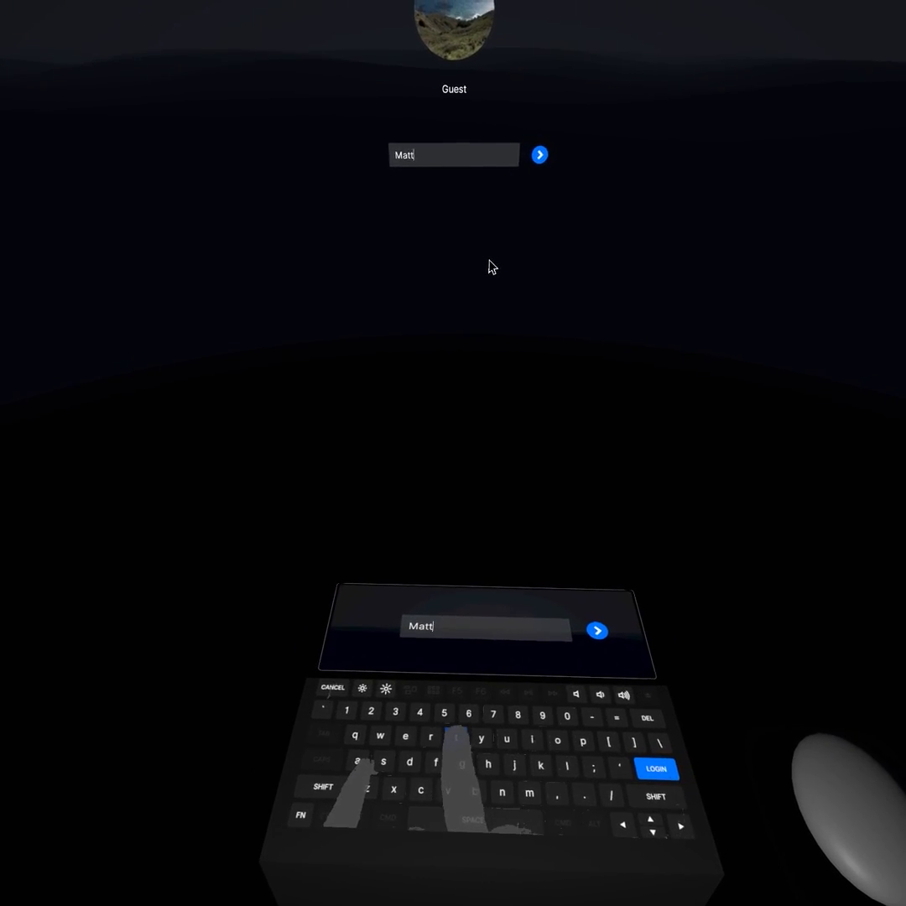
text(haee)
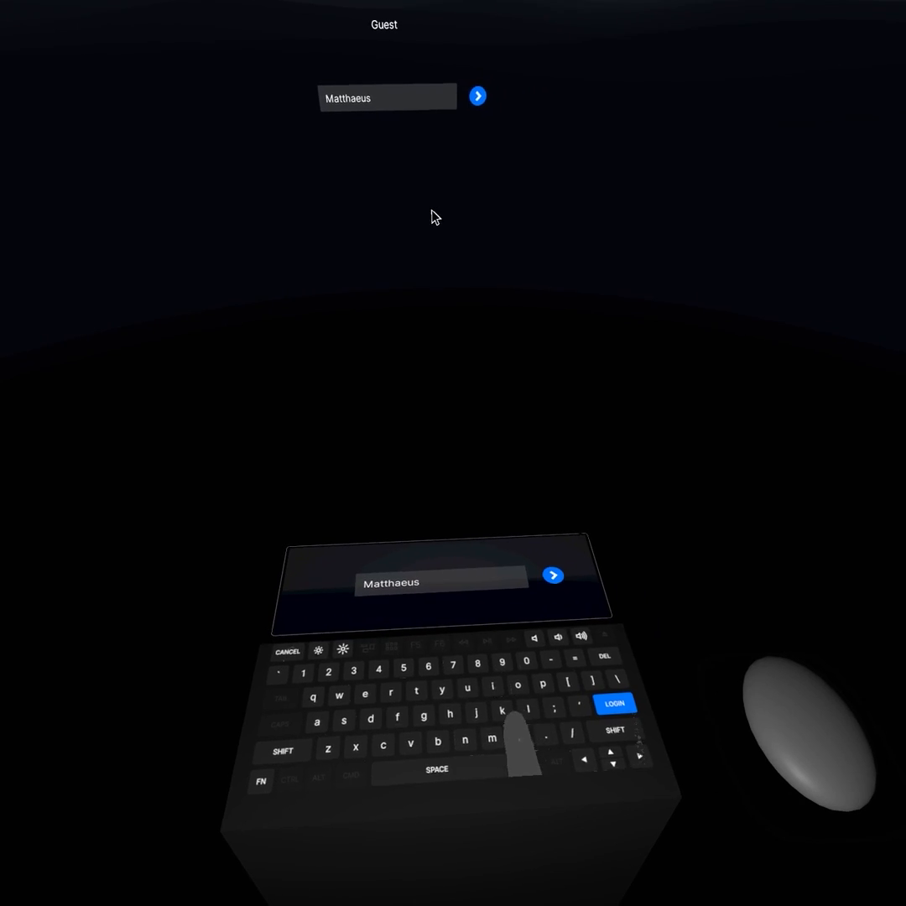
- Enter the full name 'Matthaeus Krenn' for Guest and log in to the floating-window desktop
text(K)
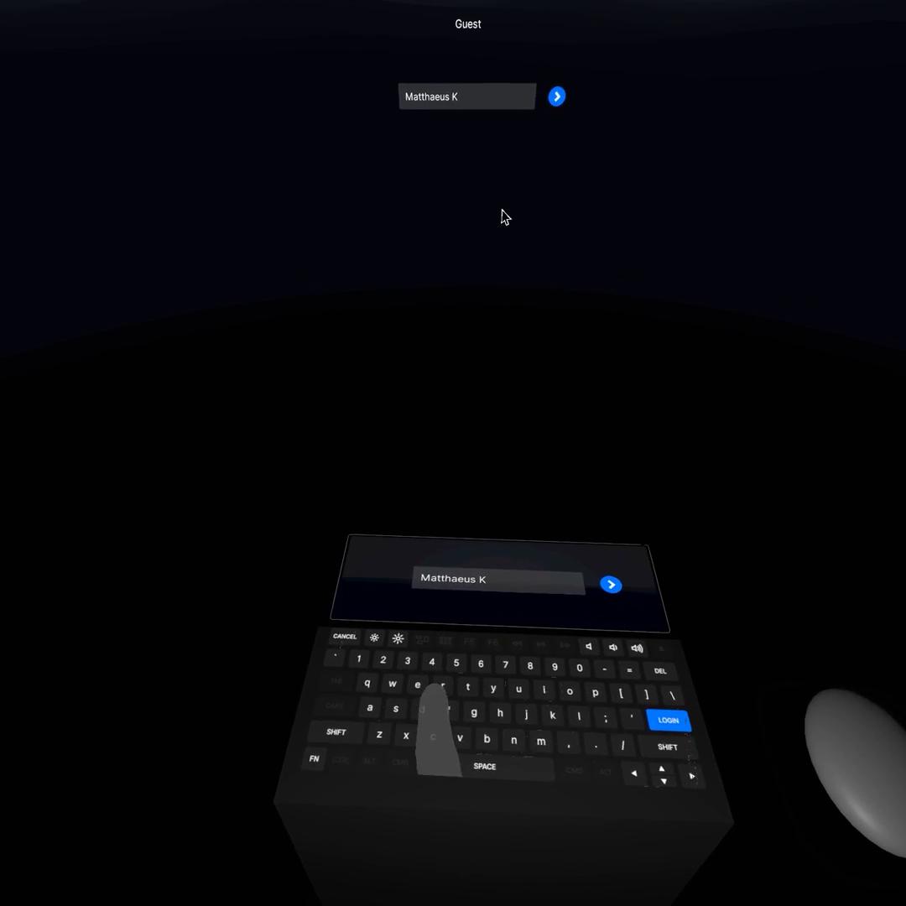
text(re)
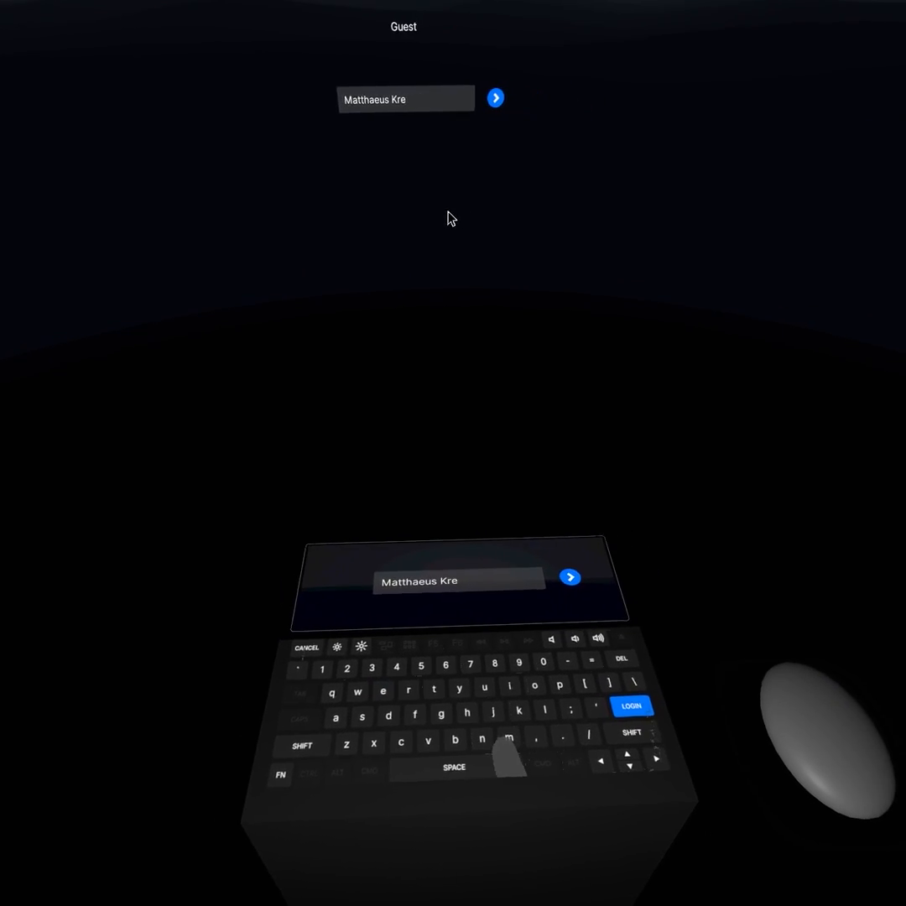
text(nn)
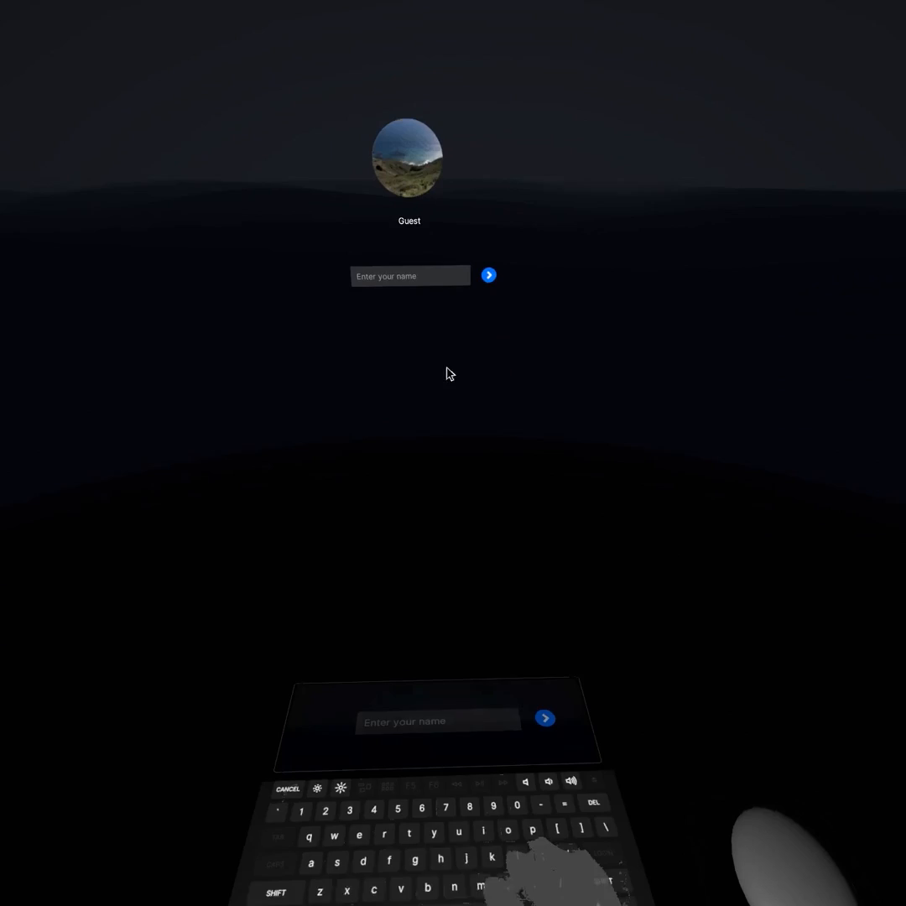
text(Matthae)
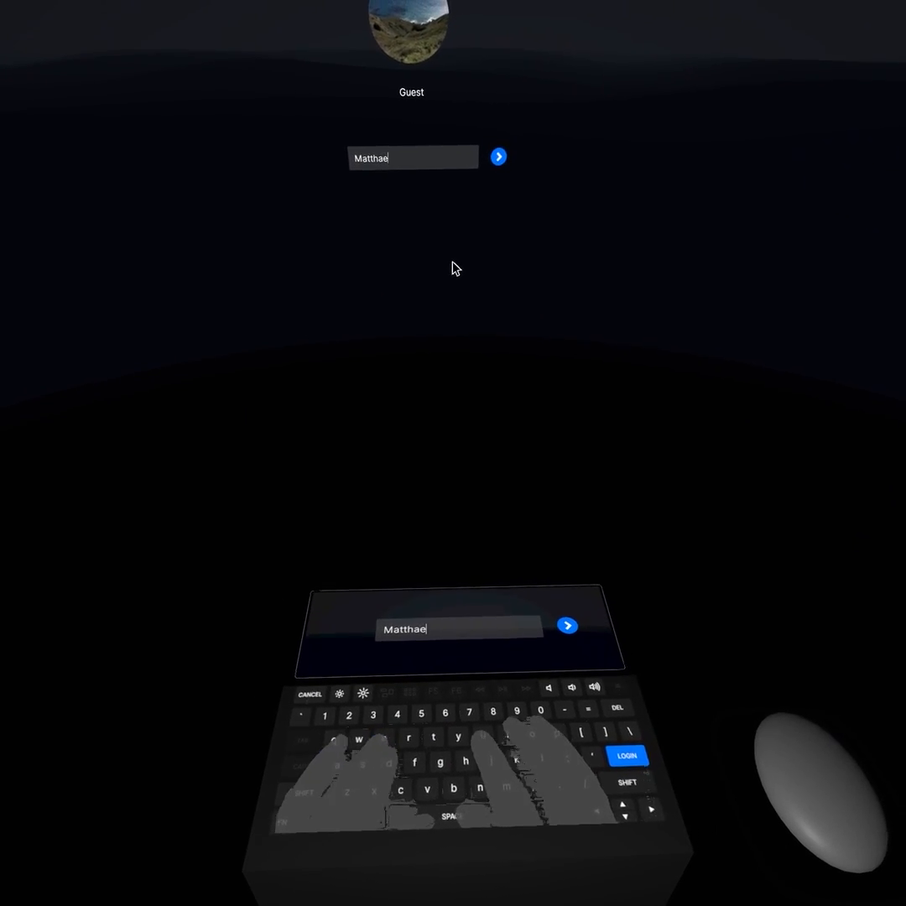
text(us Krenn)
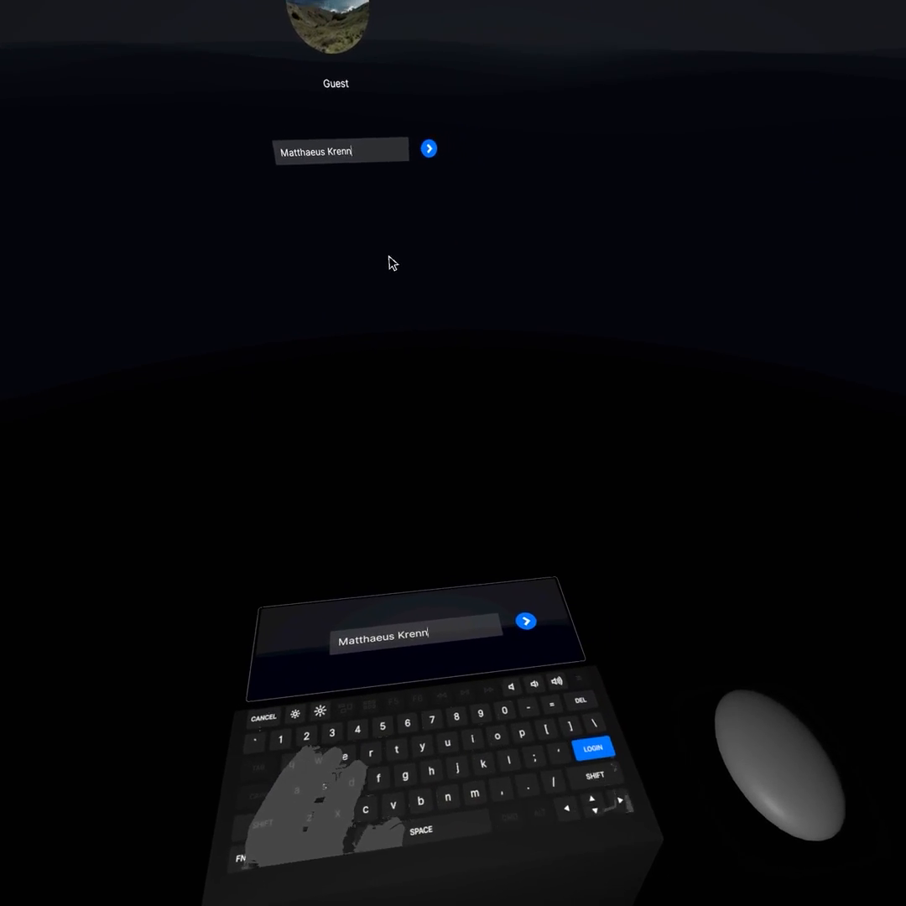
click(592, 747)
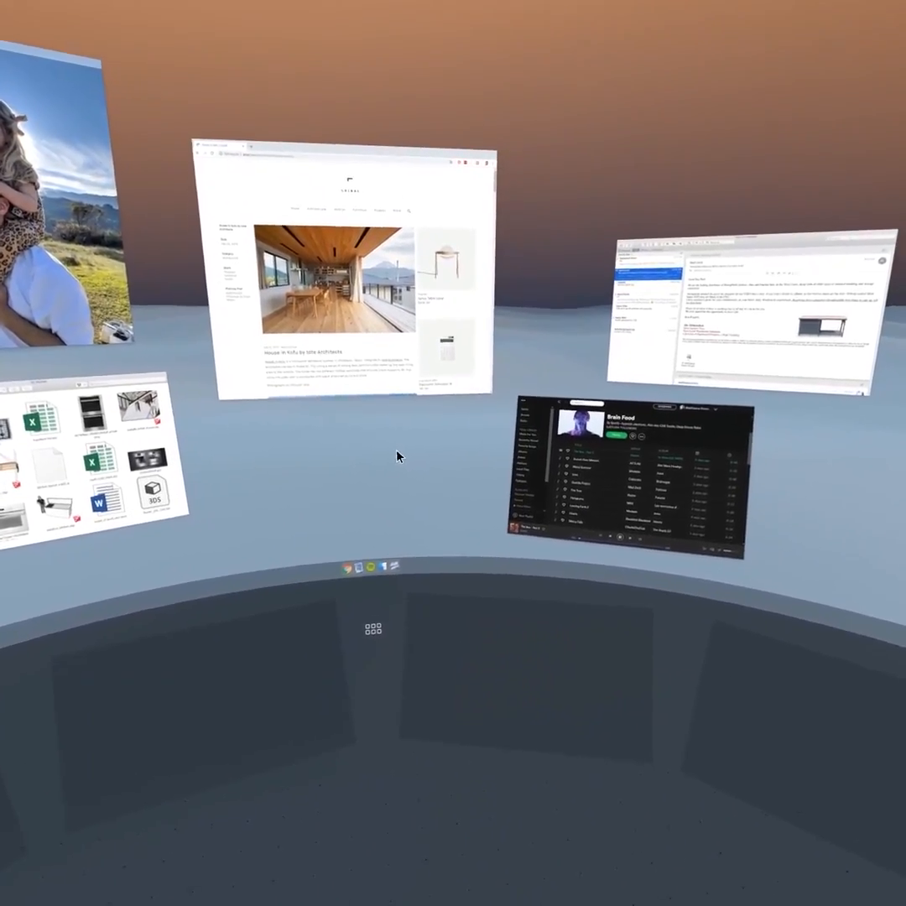